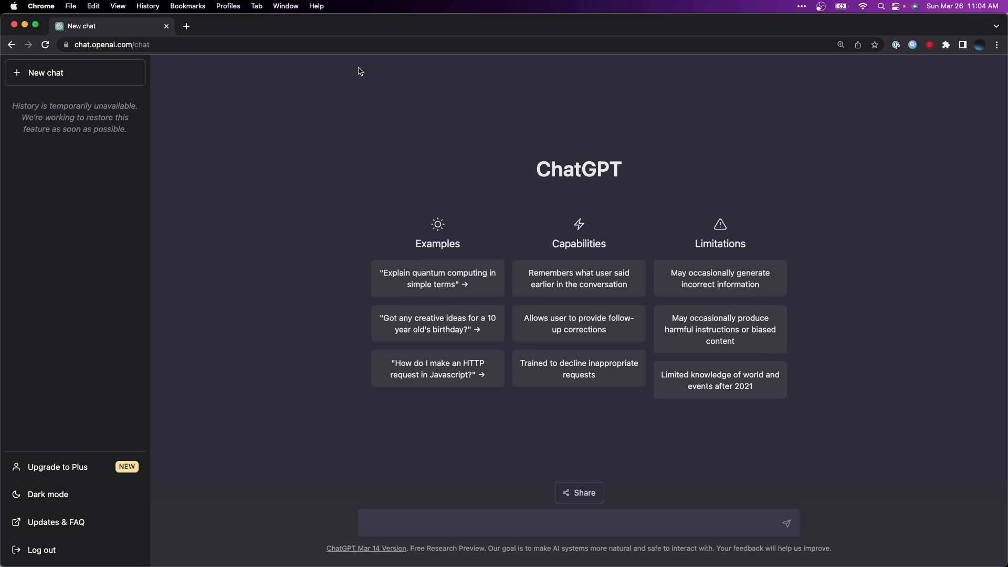
{"action": "mouse_move", "coordinate": [639, 377]}
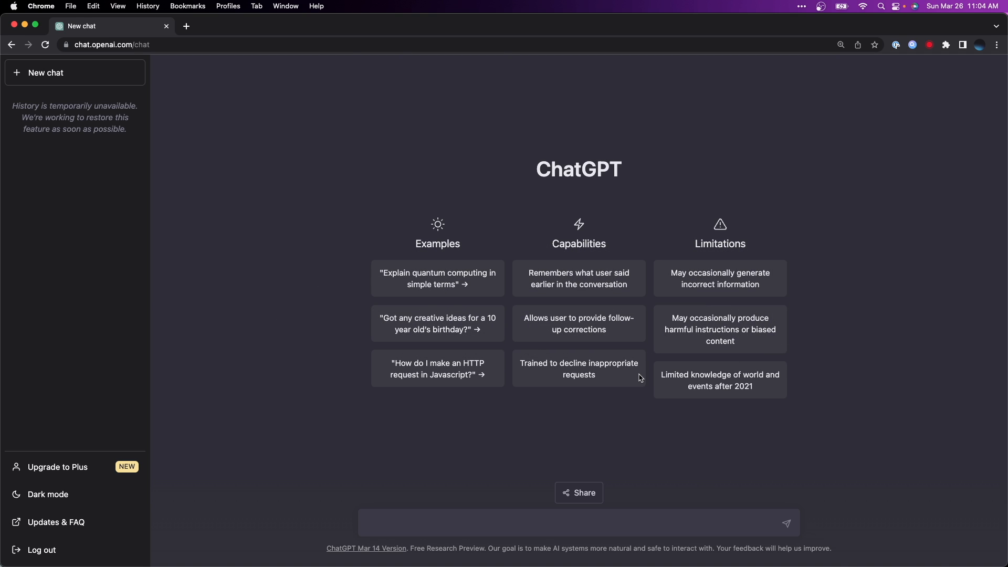
{"action": "mouse_move", "coordinate": [747, 399]}
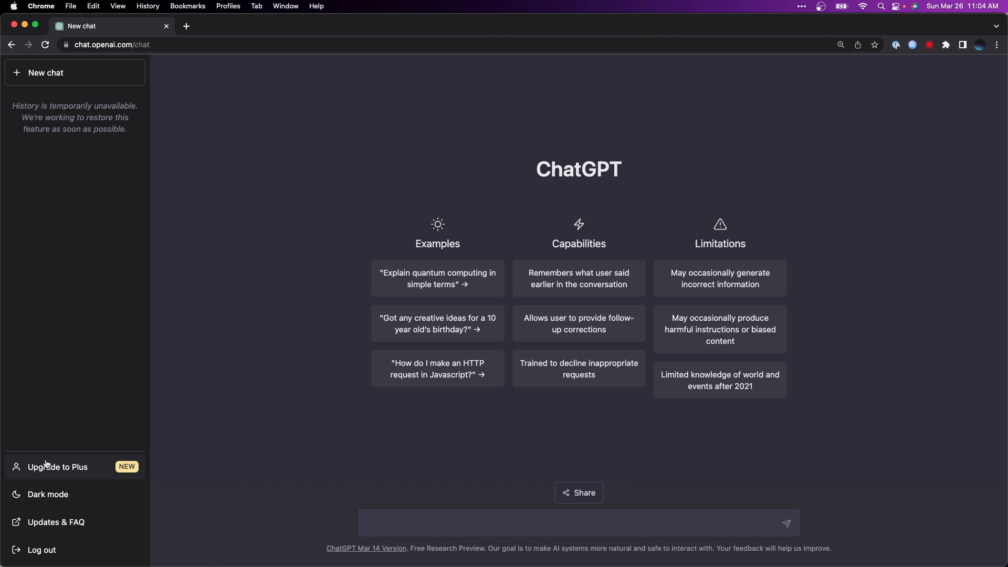
Bring up the account plans showing Free versus ChatGPT Plus at USD $20/mo.
{"action": "left_click", "coordinate": [56, 467]}
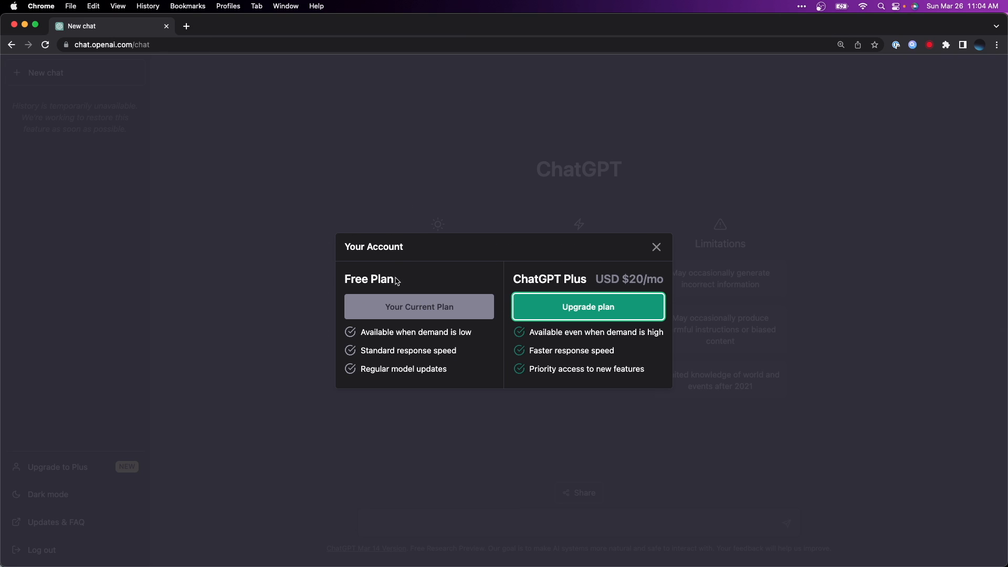
{"action": "mouse_move", "coordinate": [502, 219]}
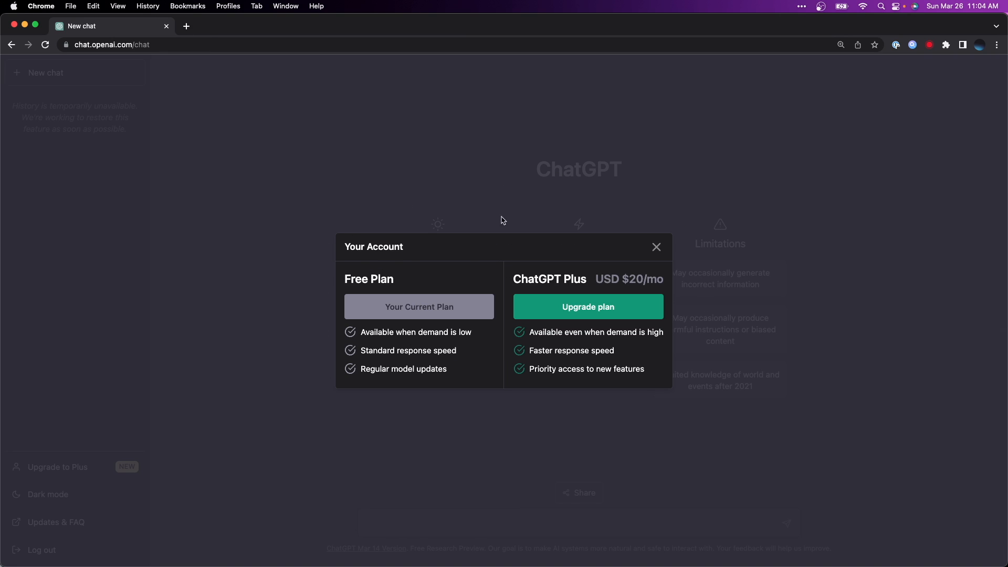
{"action": "mouse_move", "coordinate": [651, 196]}
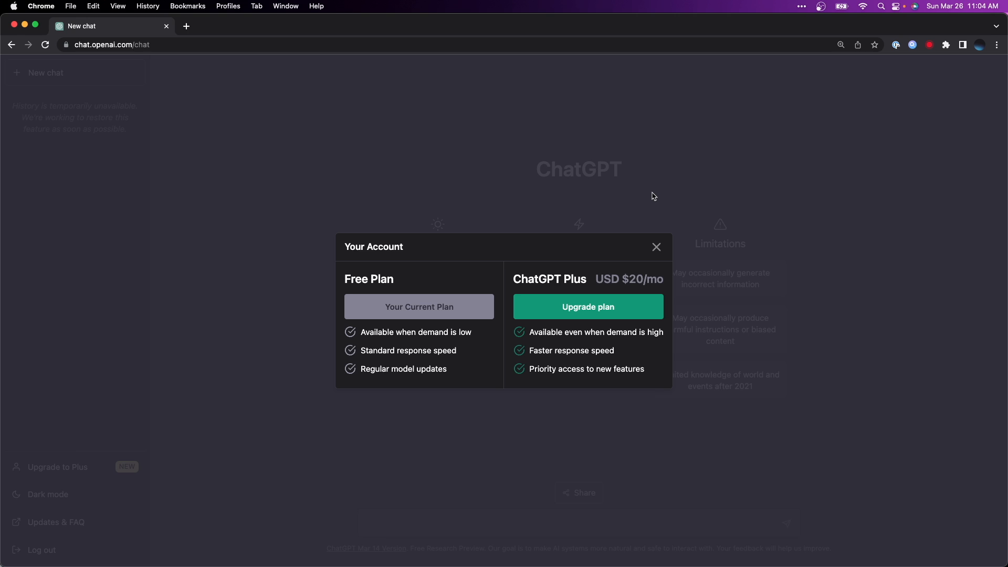
{"action": "mouse_move", "coordinate": [588, 307]}
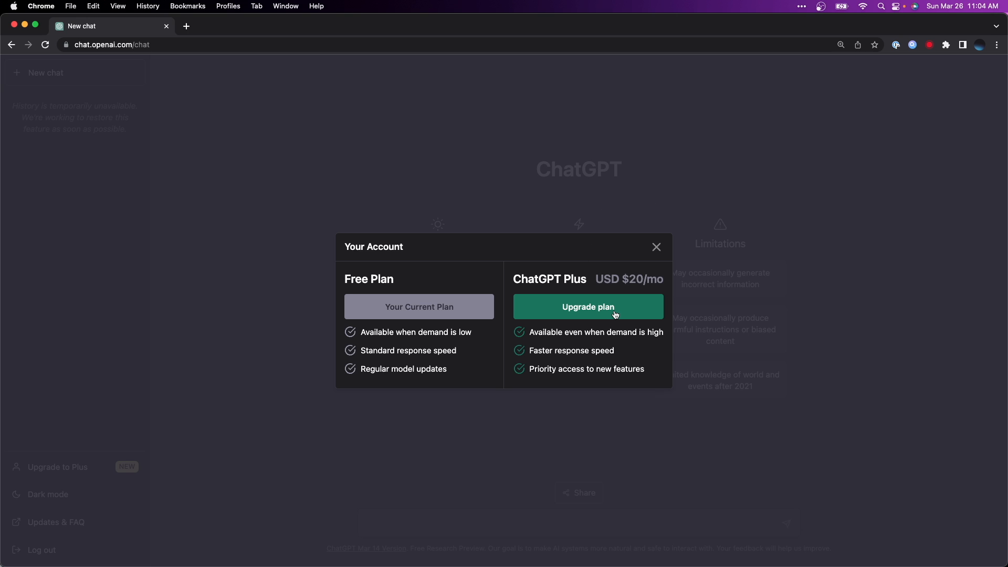
Start the Plus upgrade, accept the recurring $20.00 monthly charge terms and subscribe.
{"action": "left_click", "coordinate": [586, 306]}
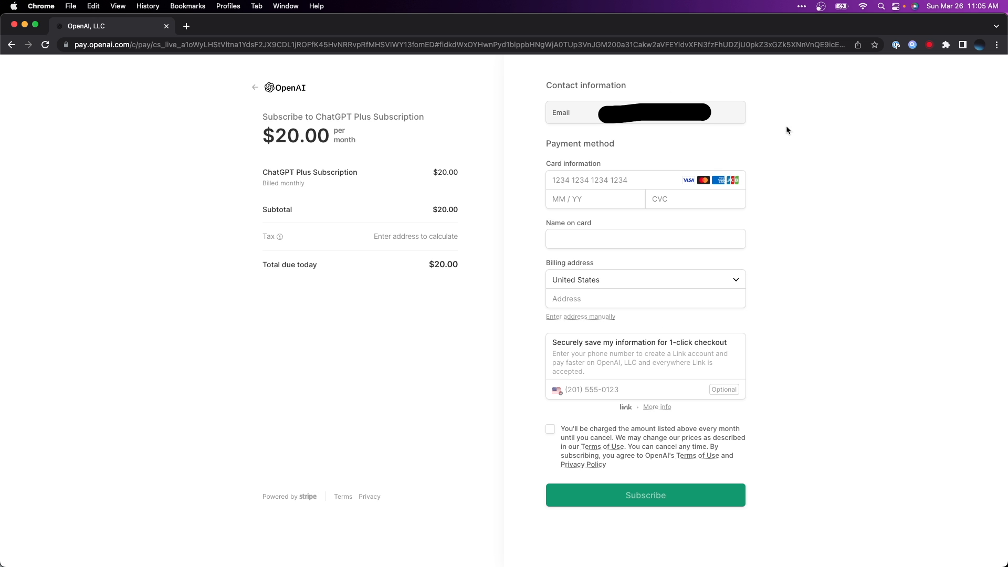
{"action": "mouse_move", "coordinate": [501, 131]}
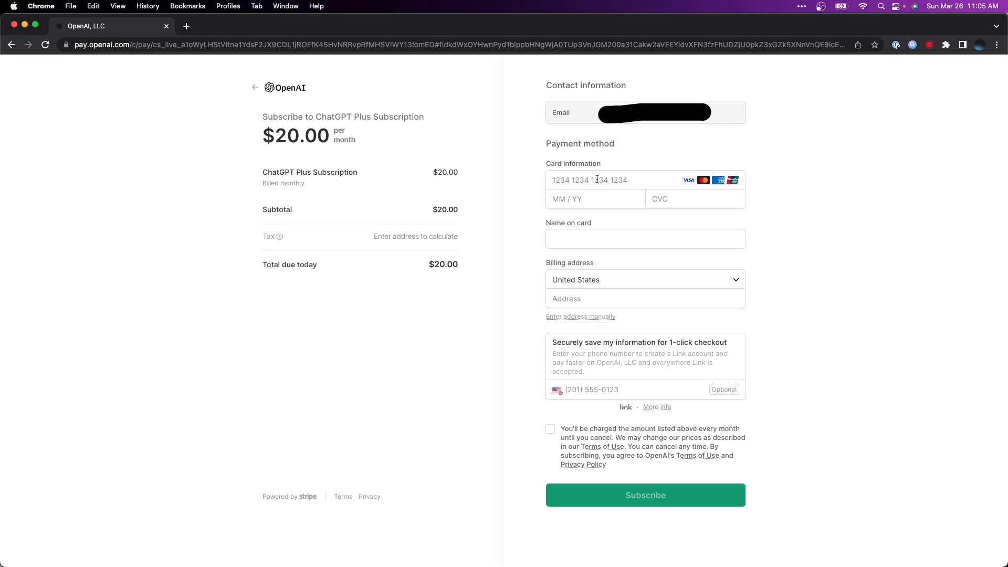
{"action": "mouse_move", "coordinate": [579, 291]}
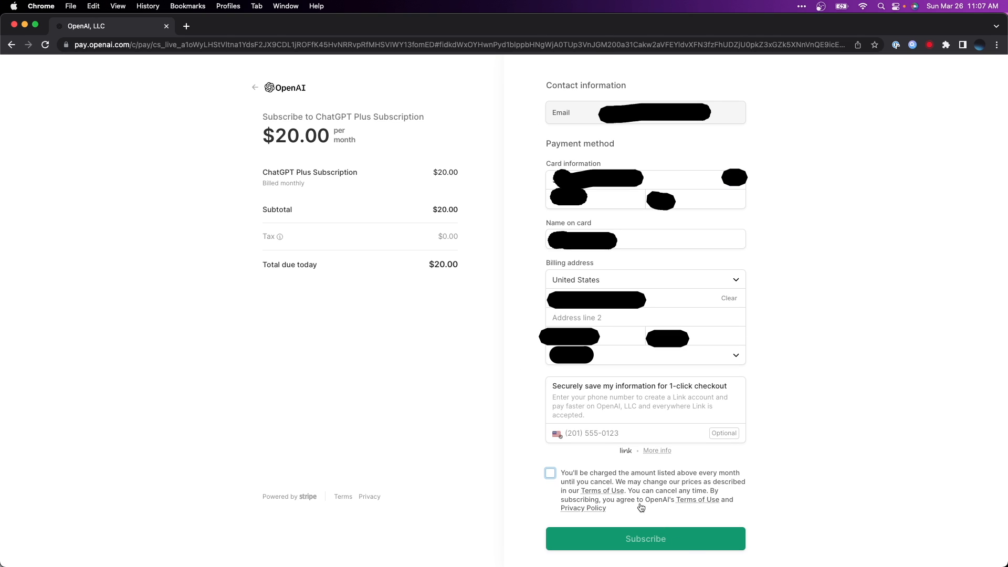
{"action": "left_click", "coordinate": [549, 473]}
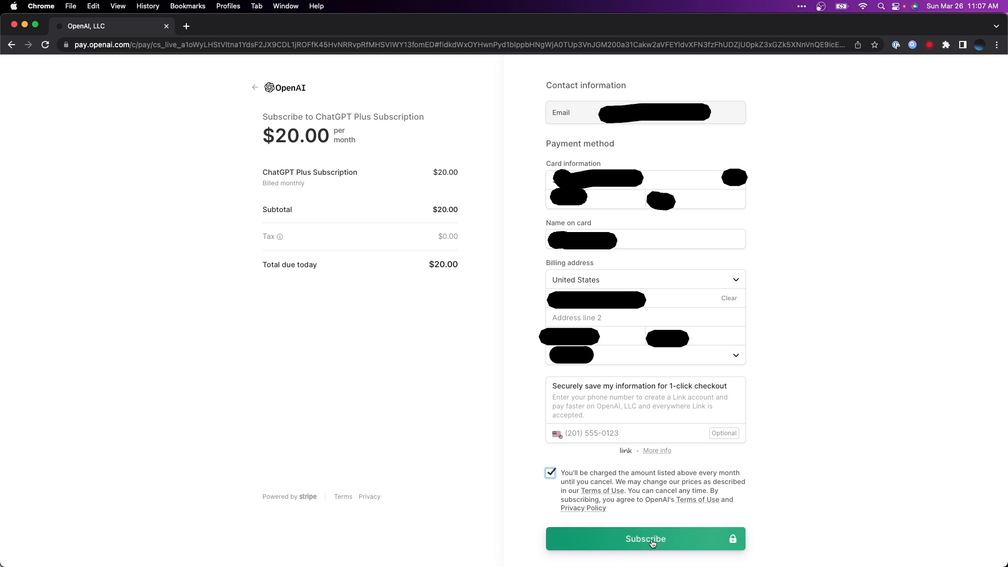
{"action": "left_click", "coordinate": [644, 539]}
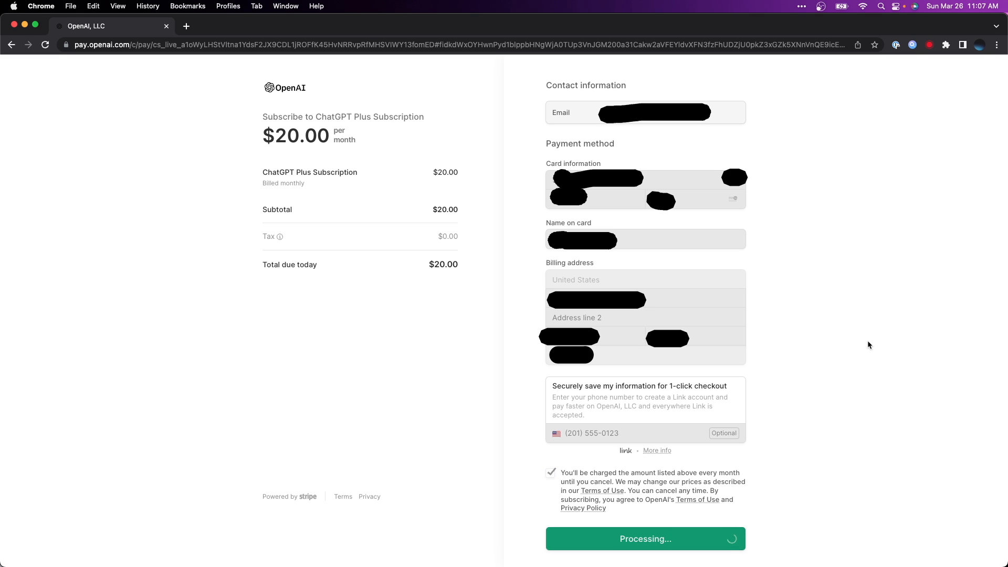
Let Stripe finish processing until the ChatGPT Plus payment confirmation appears.
{"action": "left_click", "coordinate": [645, 539]}
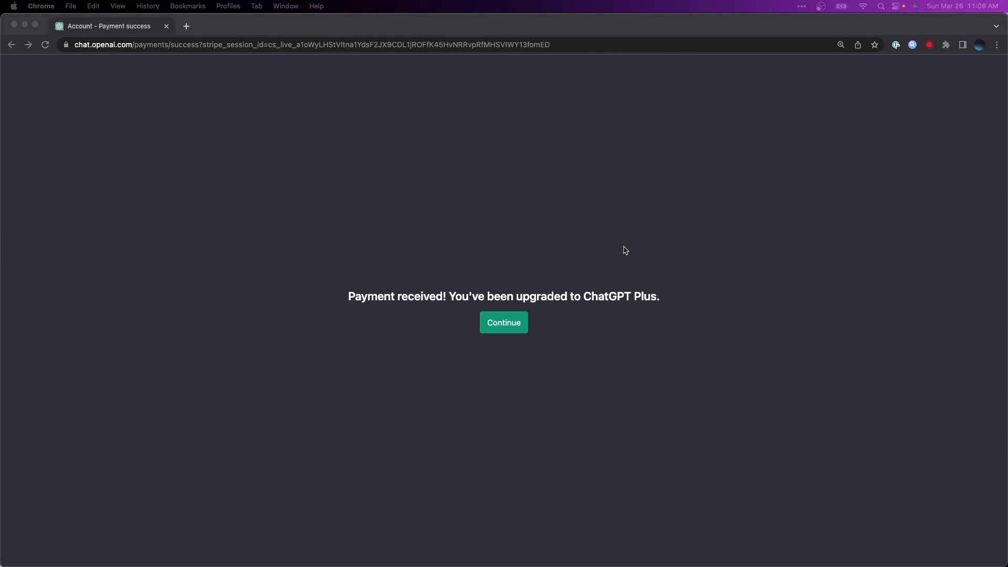
{"action": "mouse_move", "coordinate": [599, 352]}
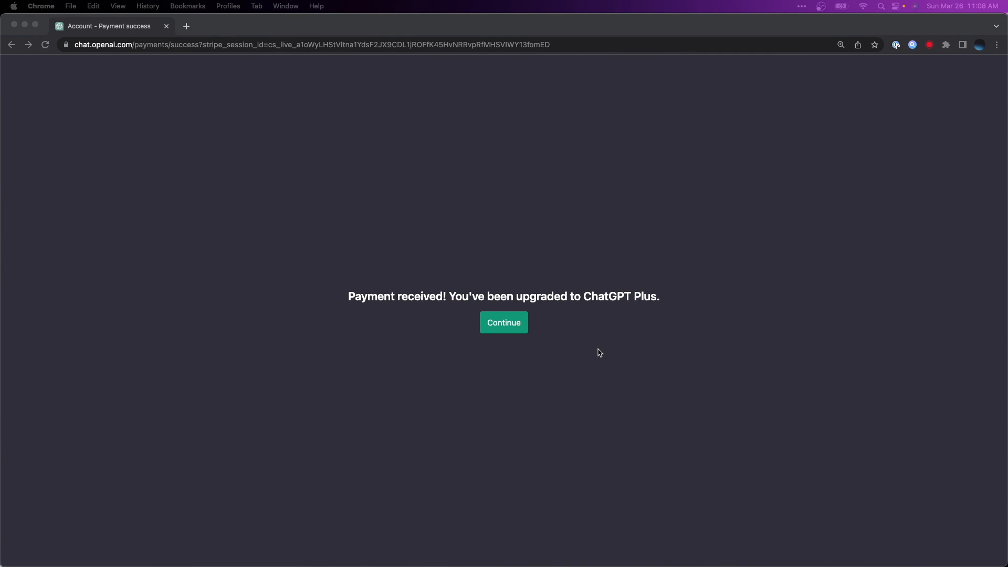
{"action": "mouse_move", "coordinate": [562, 250]}
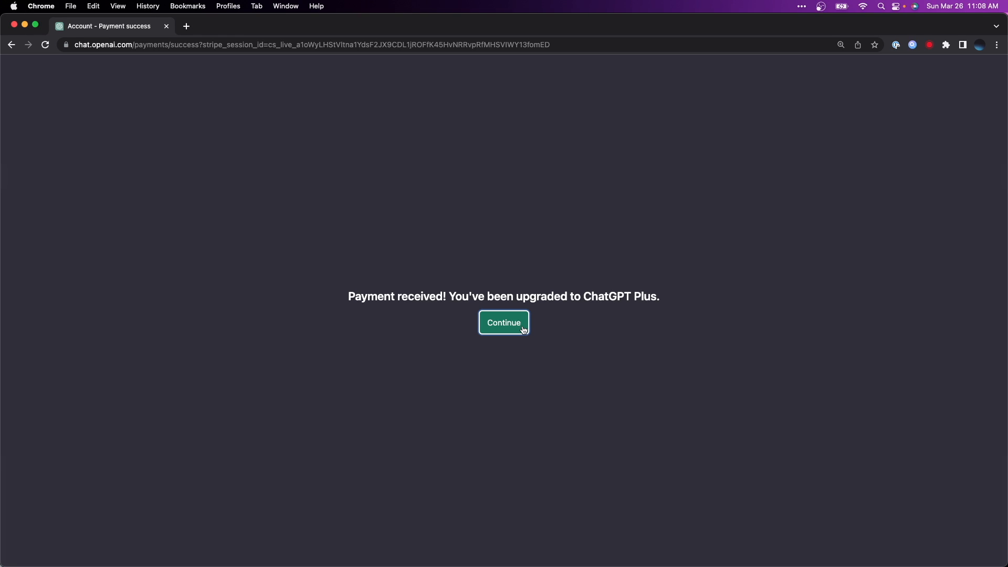
Continue into the Plus chat, select the GPT-4 model, then start a new chat.
{"action": "left_click", "coordinate": [503, 322]}
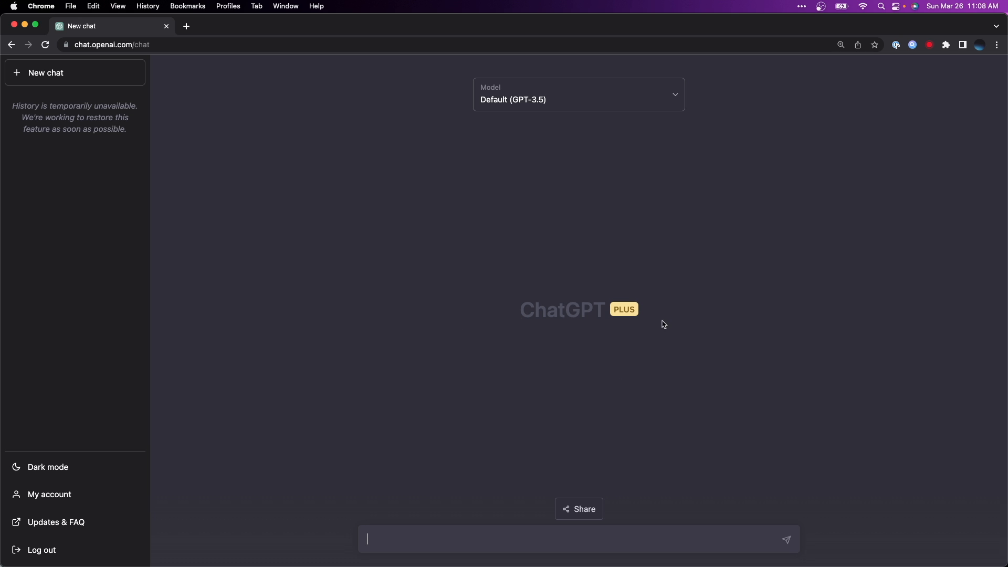
{"action": "mouse_move", "coordinate": [527, 299]}
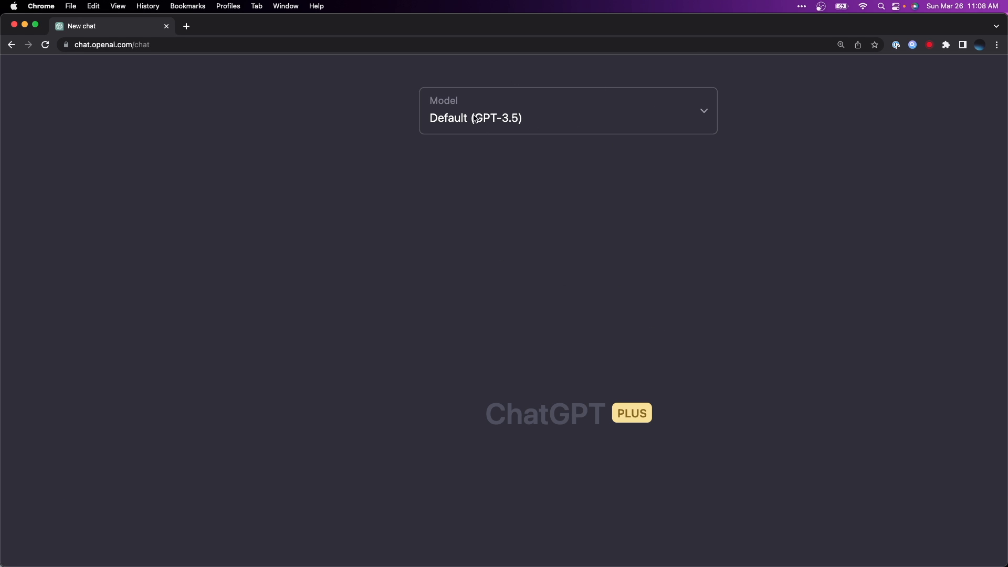
{"action": "left_click", "coordinate": [568, 110]}
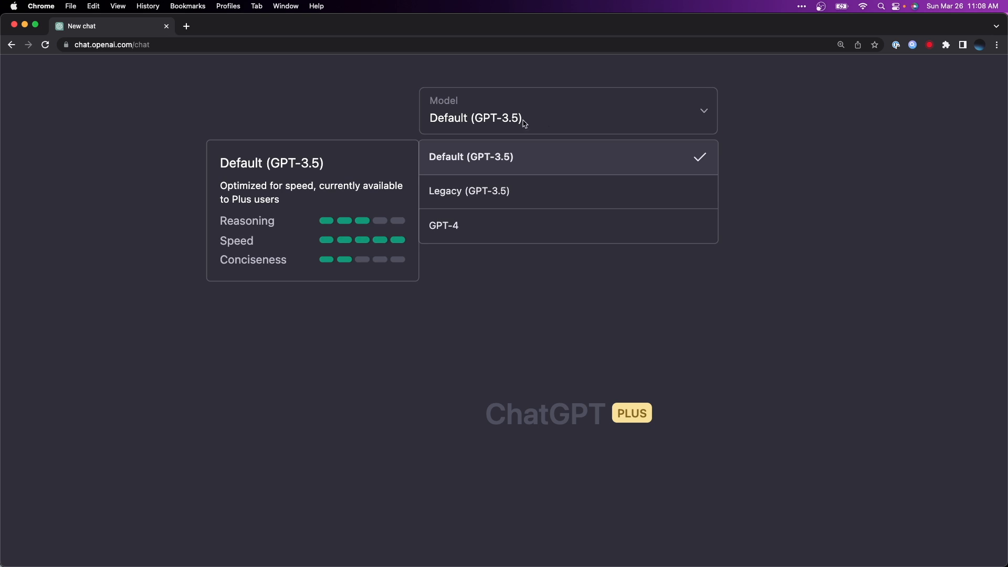
{"action": "mouse_move", "coordinate": [518, 159]}
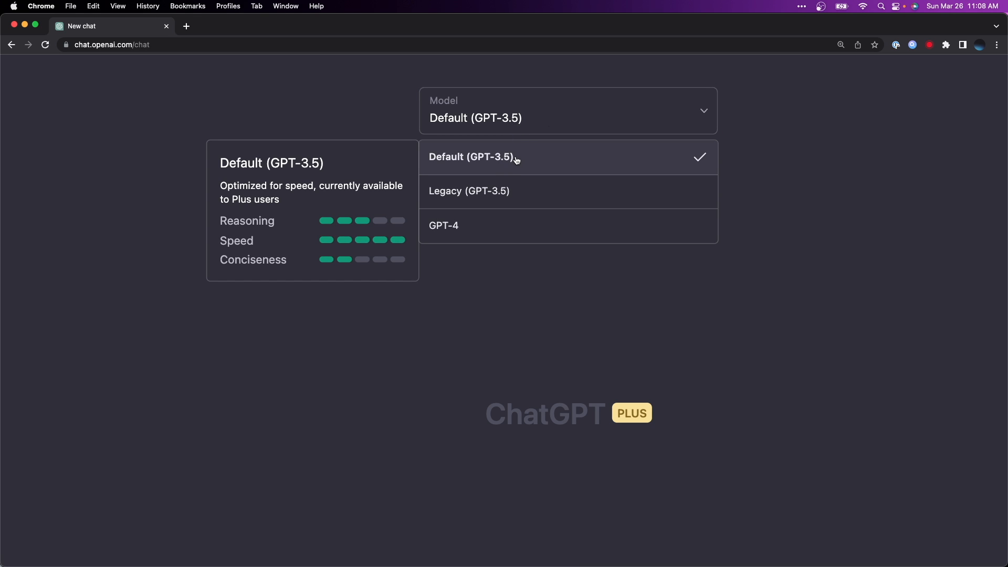
{"action": "mouse_move", "coordinate": [499, 224]}
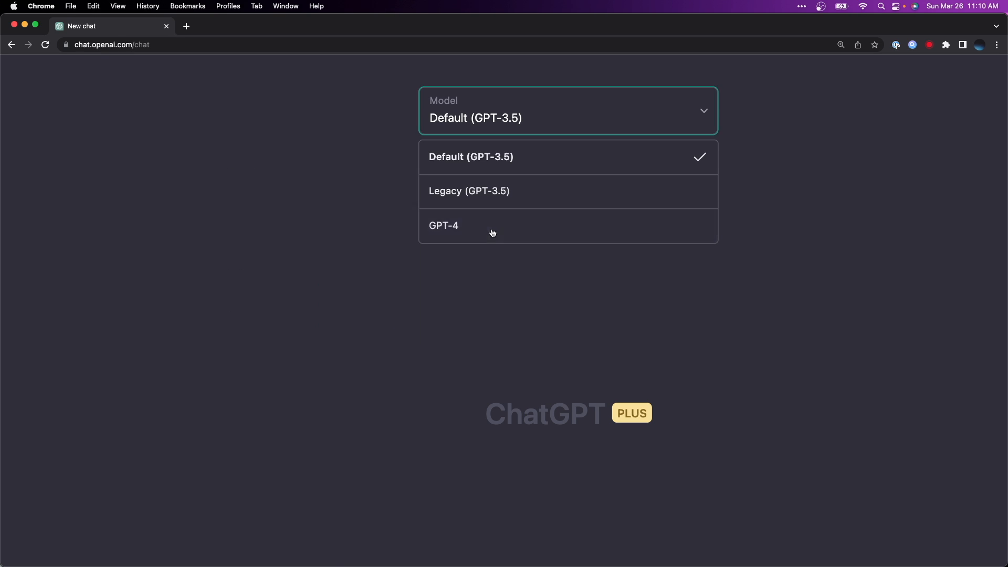
{"action": "left_click", "coordinate": [443, 226]}
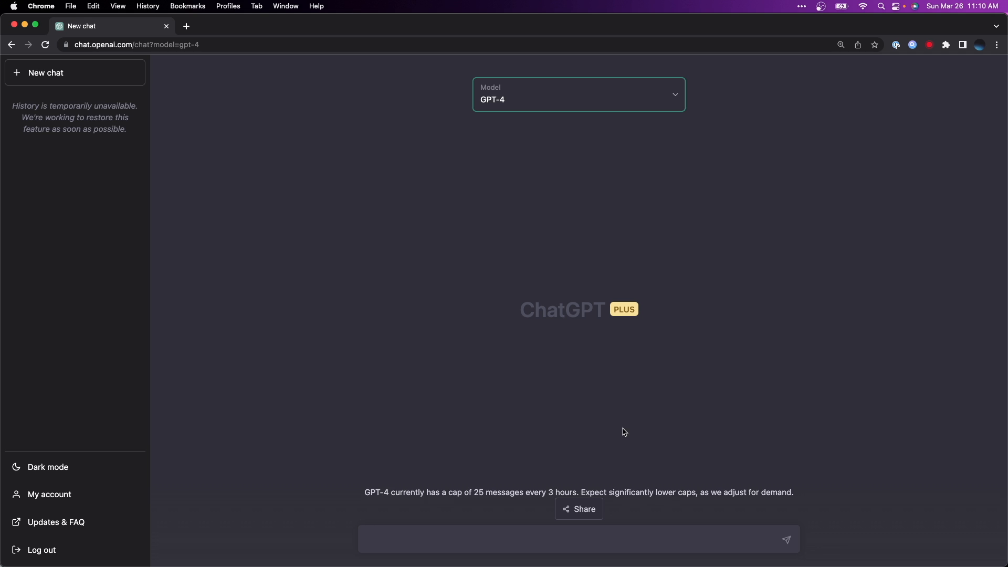
{"action": "left_click", "coordinate": [577, 95]}
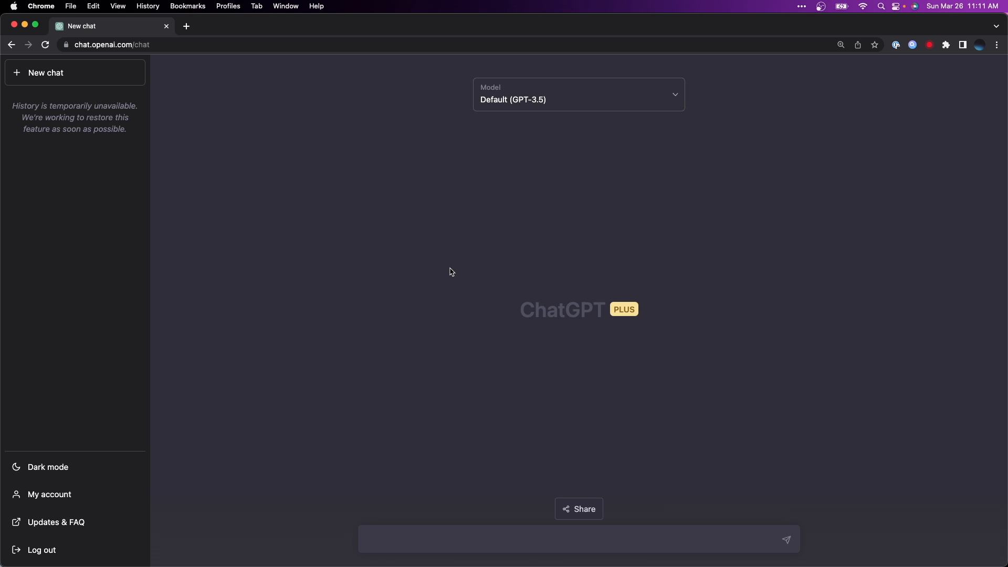